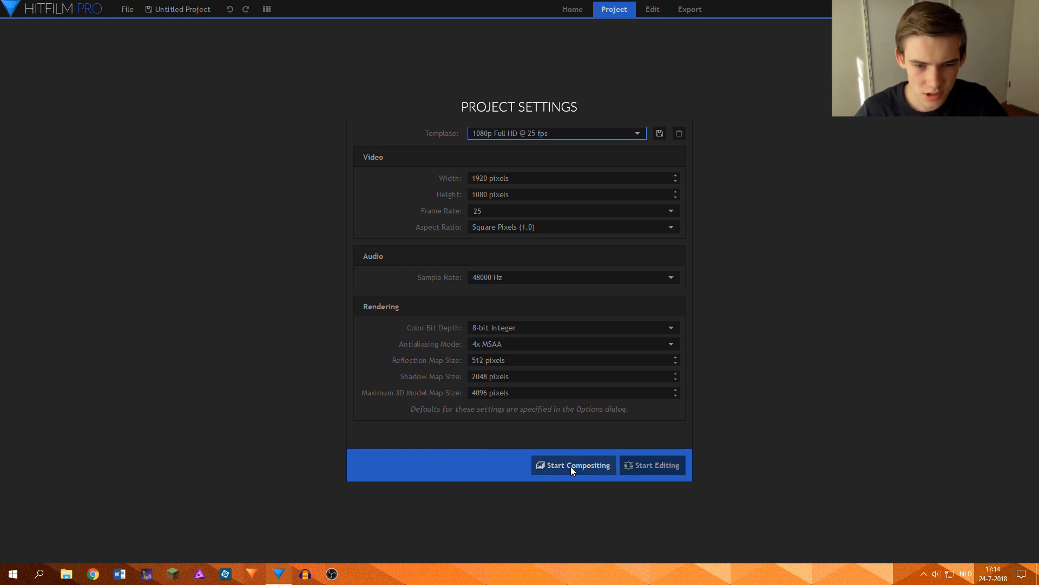
Step: Start compositing the pavement clip and set the composite shot duration to 00:00:02:10
left_click(574, 465)
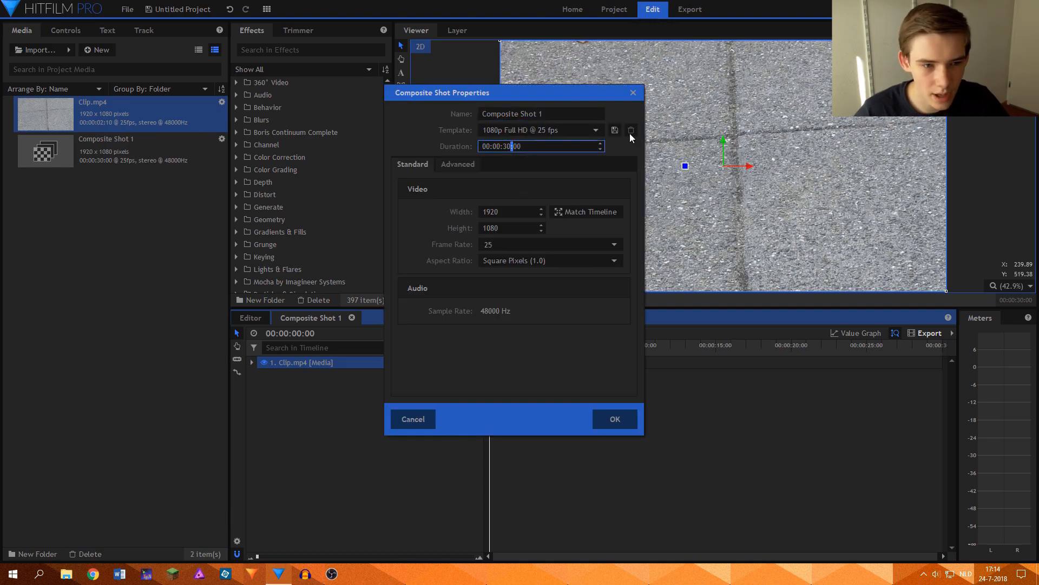
type("00:00:00:00")
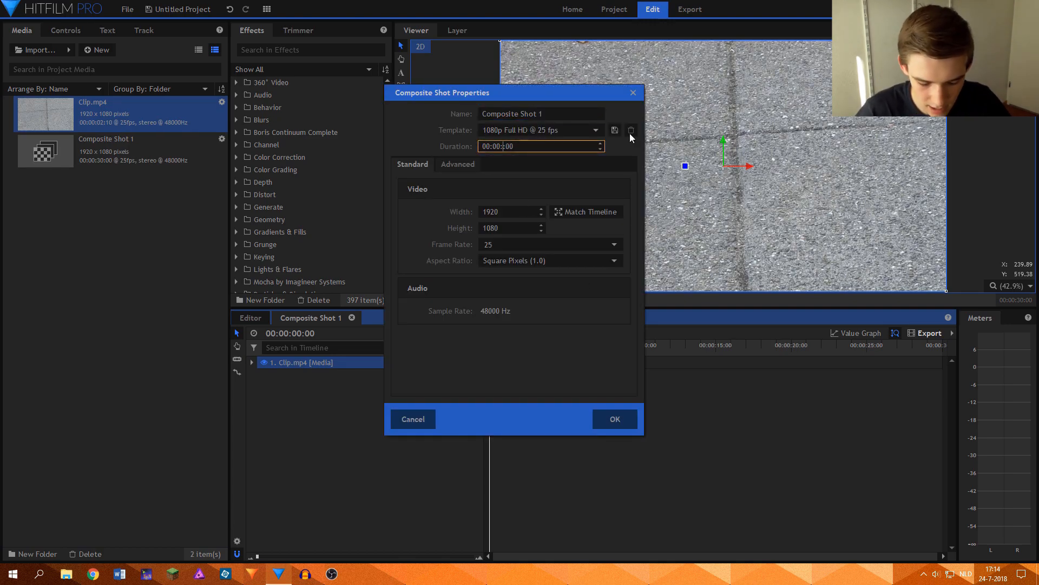
type("00:00:02:10")
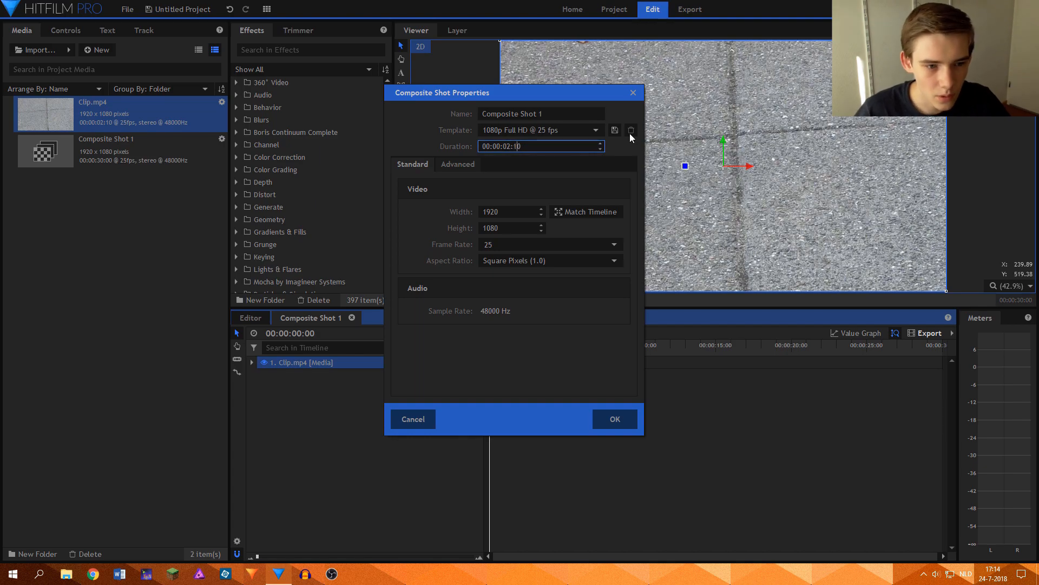
left_click(615, 419)
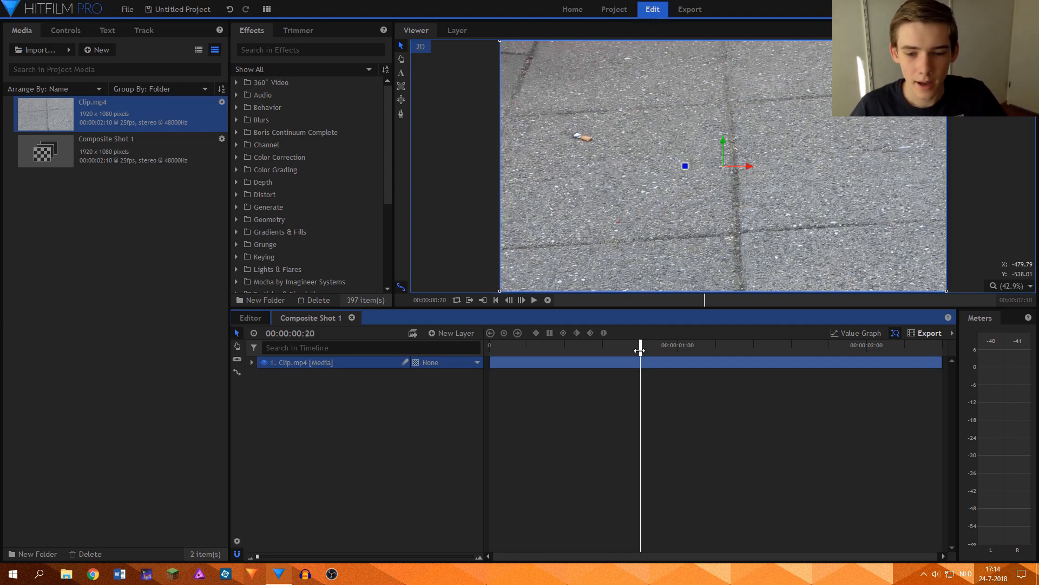
left_click_drag(640, 345, 716, 344)
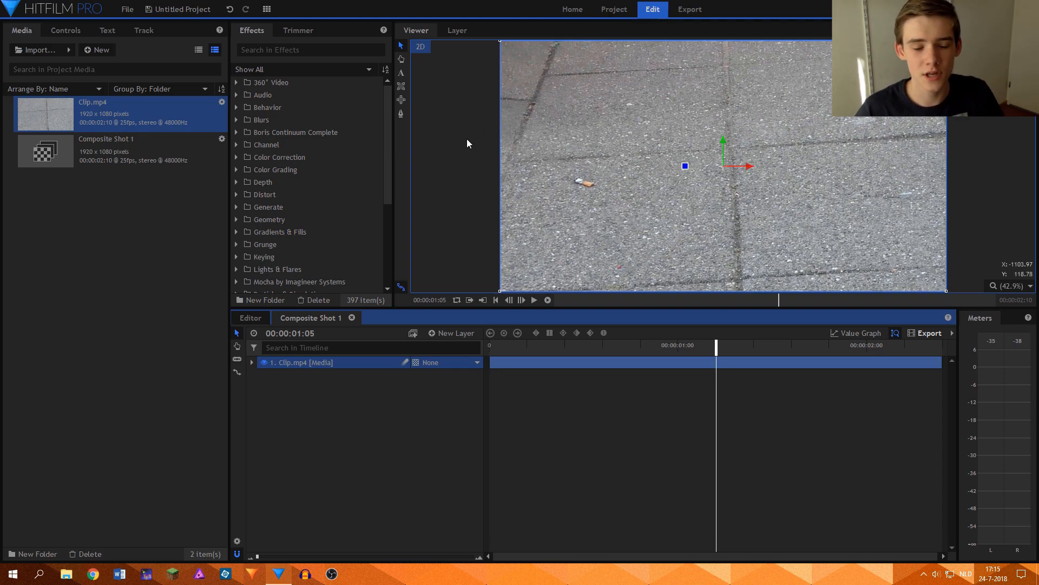
mouse_move(435, 333)
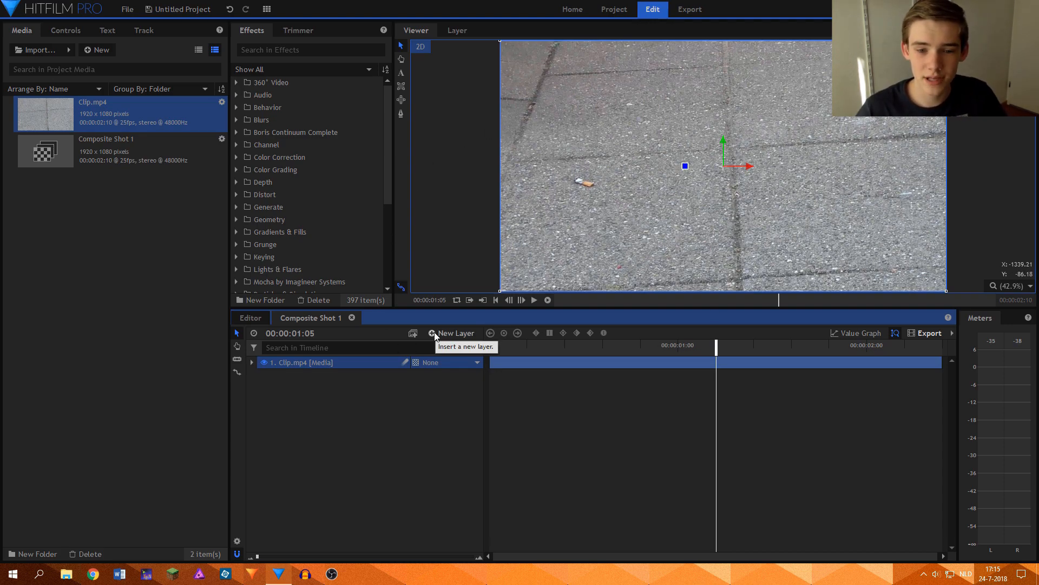
mouse_move(537, 156)
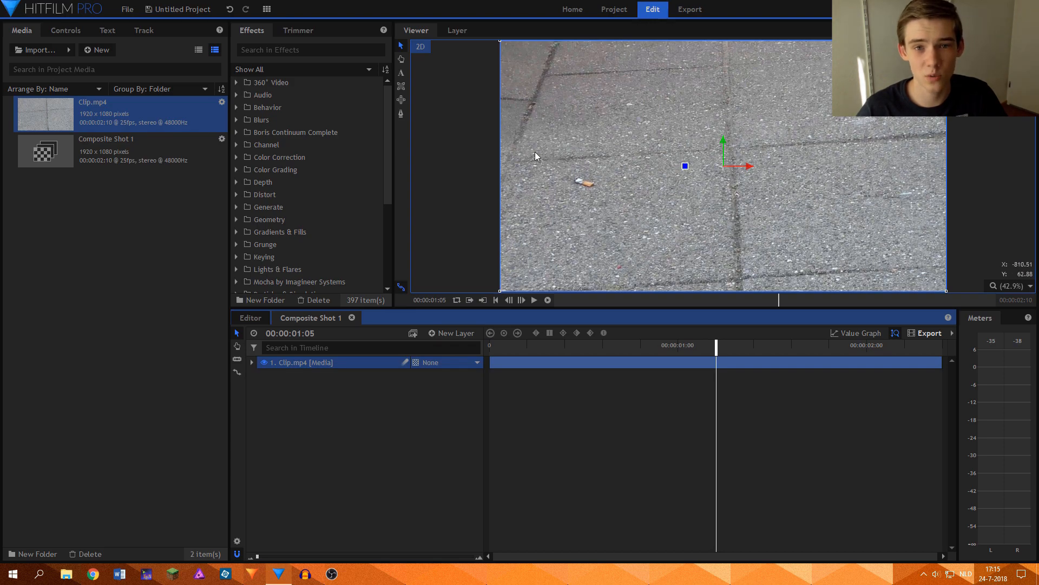
Step: Add a Point layer above Clip.mp4 and expand the clip layer's properties
left_click(450, 334)
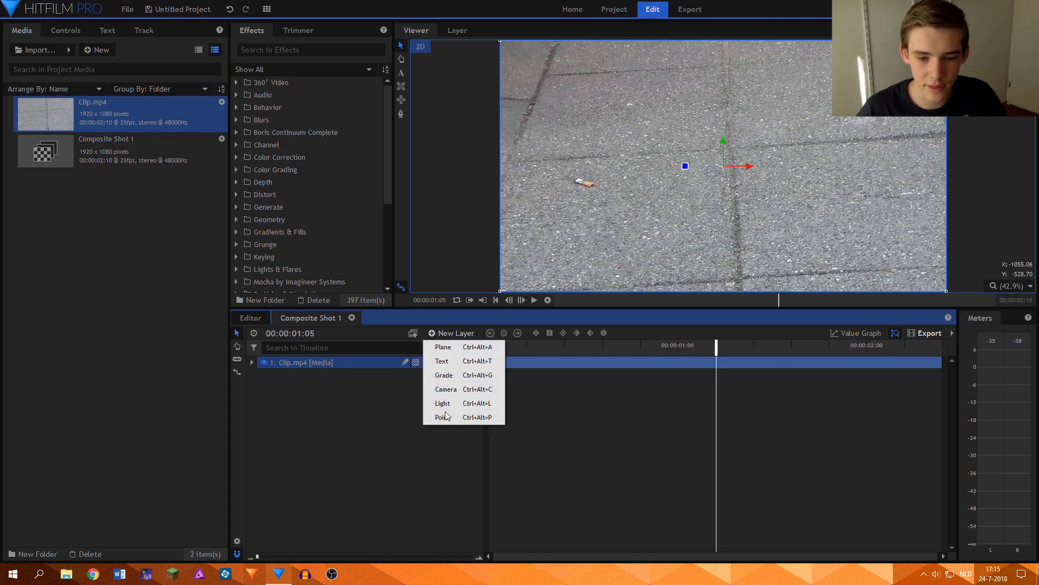
left_click(442, 417)
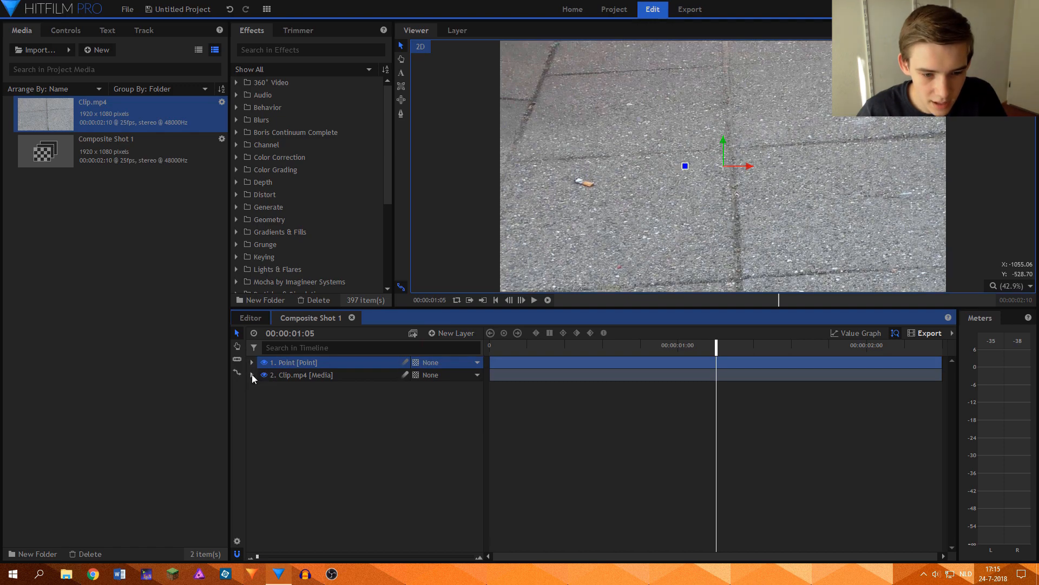
left_click(252, 375)
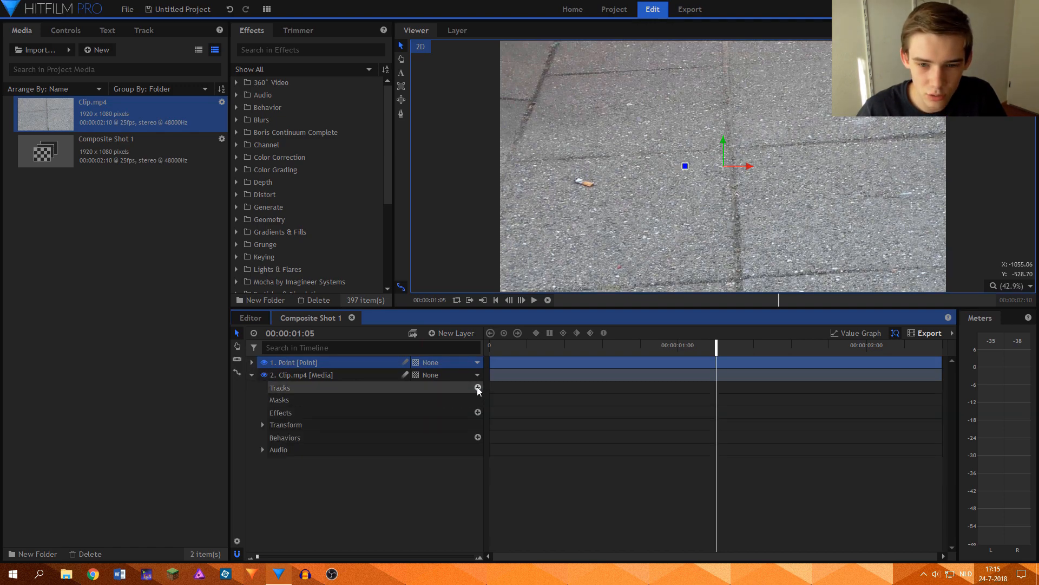
Step: Add a tracker on the clip over the cigarette butt, enlarge its search area, and set Method to Template Match
left_click(477, 387)
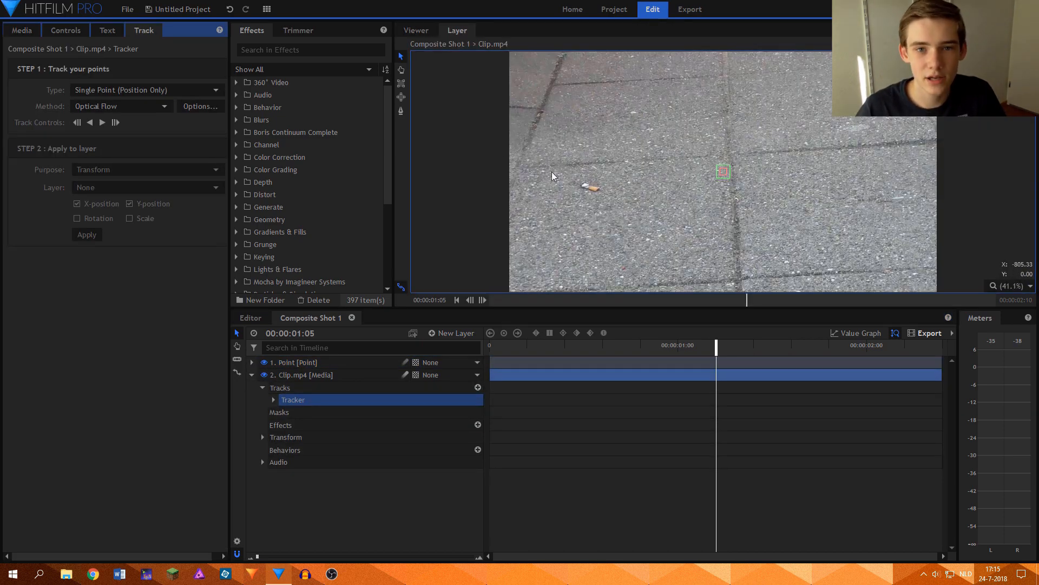
mouse_move(563, 156)
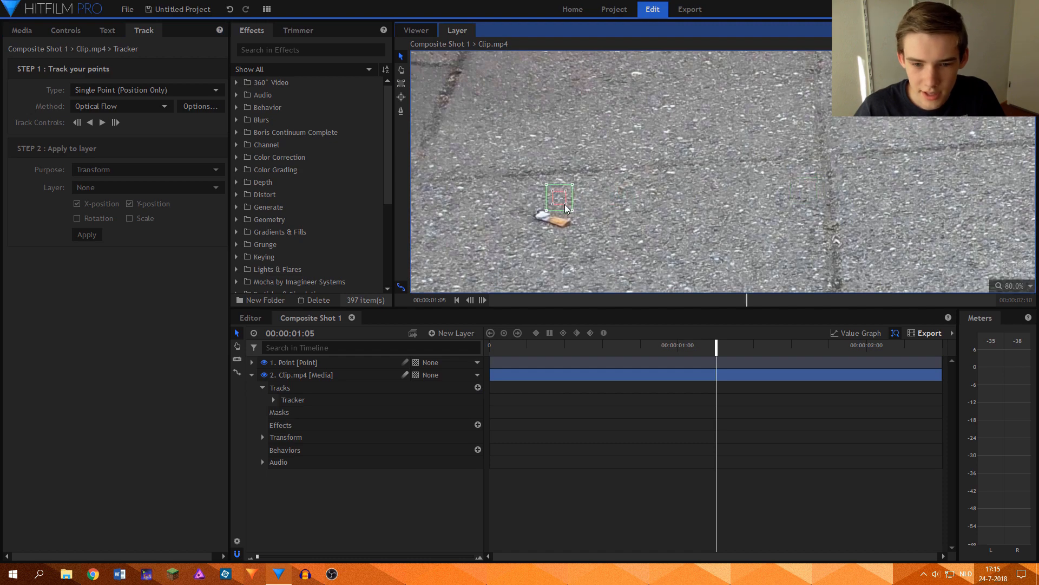
left_click_drag(559, 199, 553, 219)
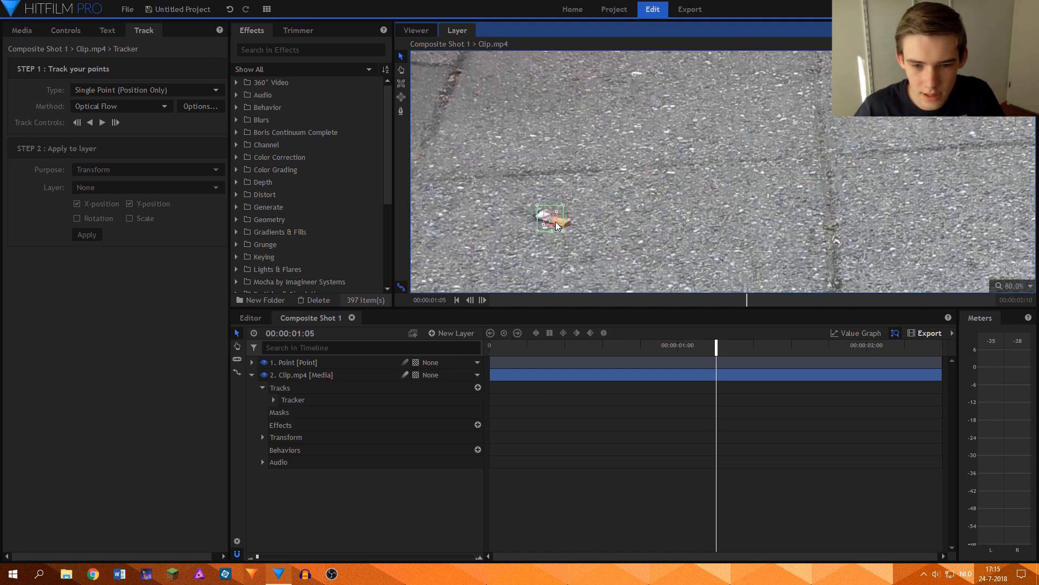
left_click_drag(561, 225, 663, 278)
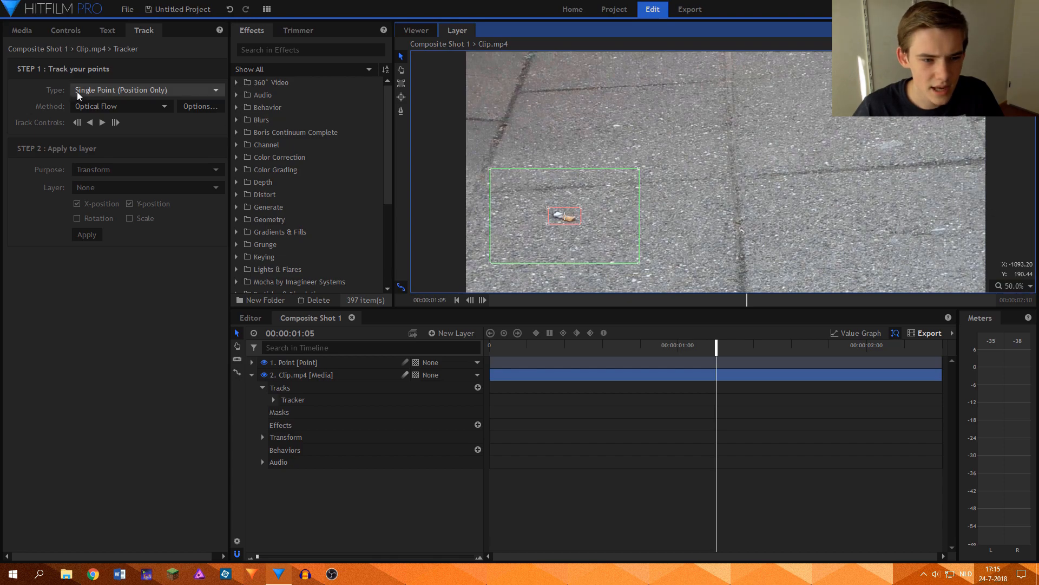
left_click(1027, 286)
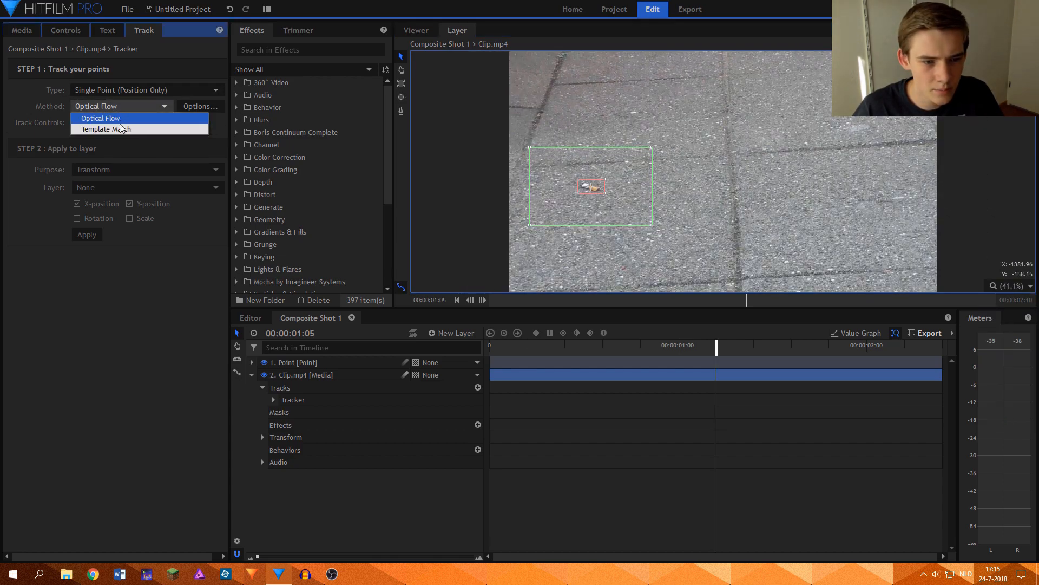
left_click(107, 129)
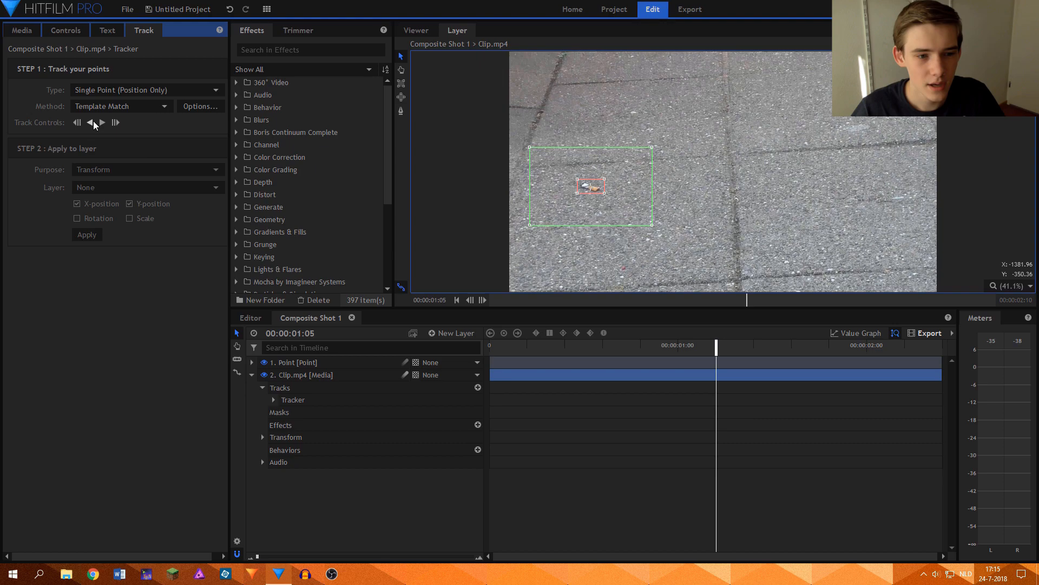
Step: Track the cigarette butt backward to the clip start and forward to the clip end
left_click(91, 122)
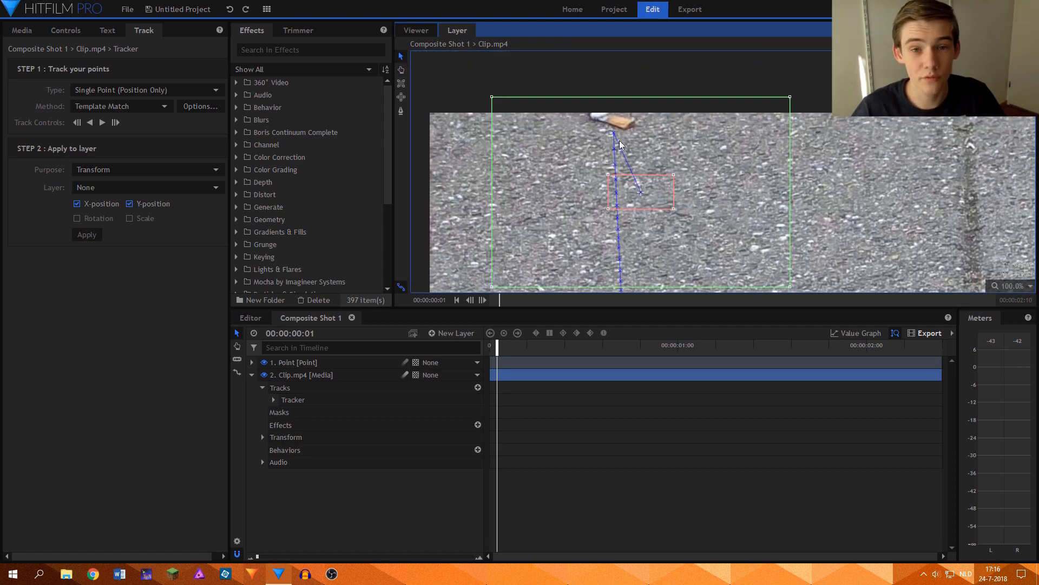
left_click_drag(640, 193, 610, 119)
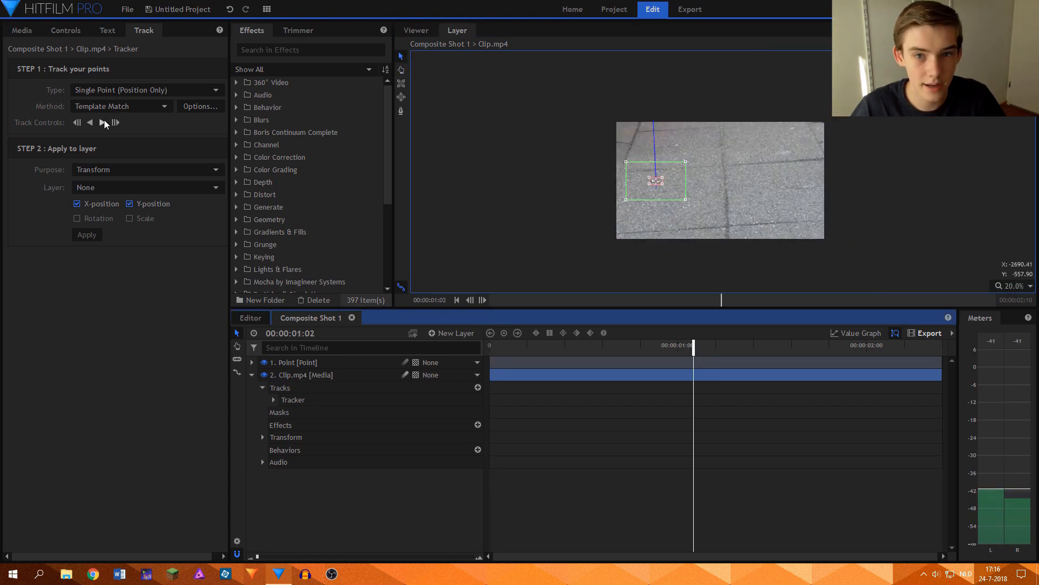
left_click(104, 122)
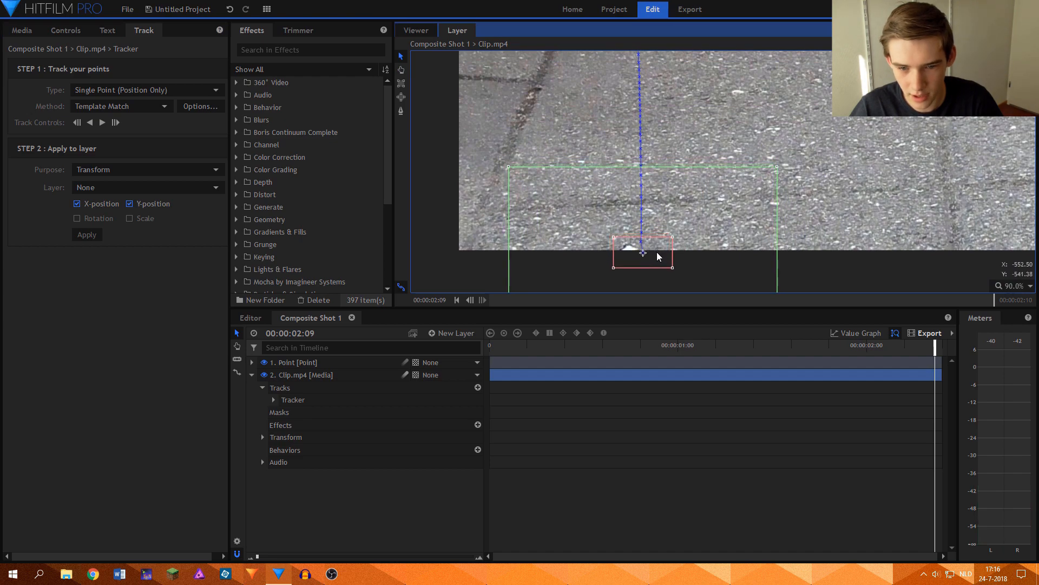
left_click_drag(657, 256, 640, 250)
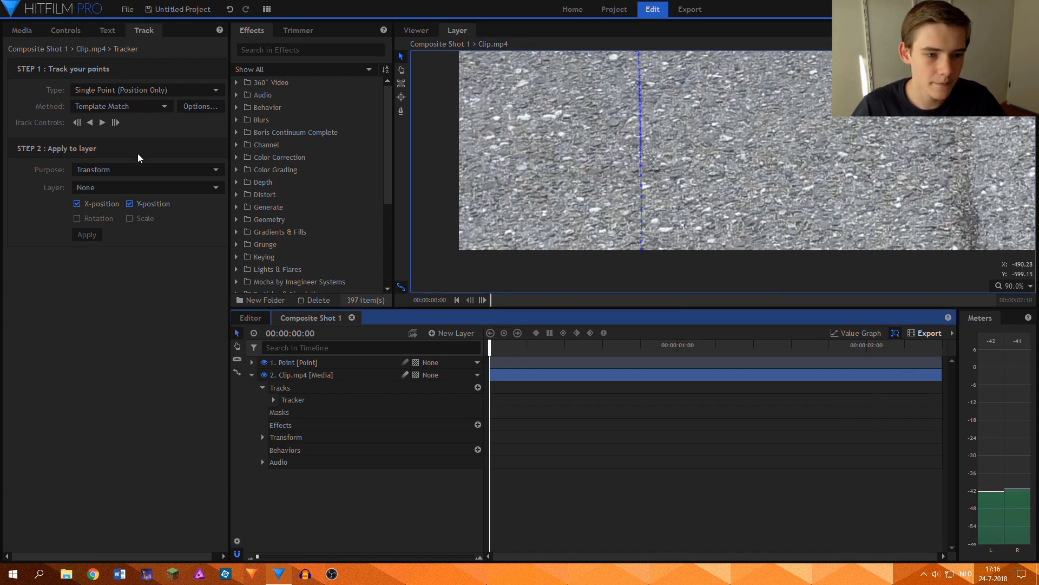
Step: Apply the track as a Transform to the 1. Point layer
left_click(146, 169)
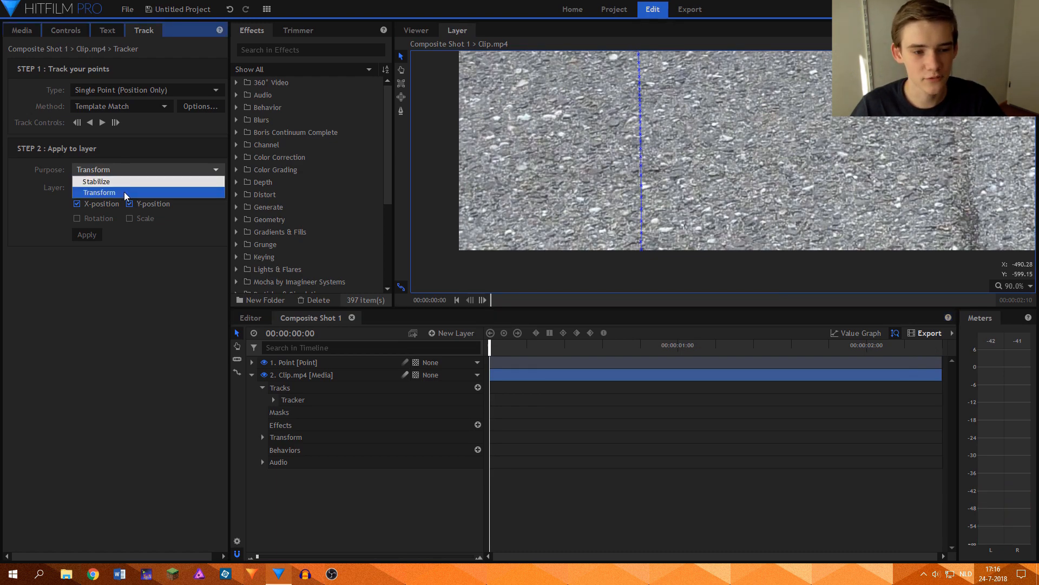
left_click(147, 187)
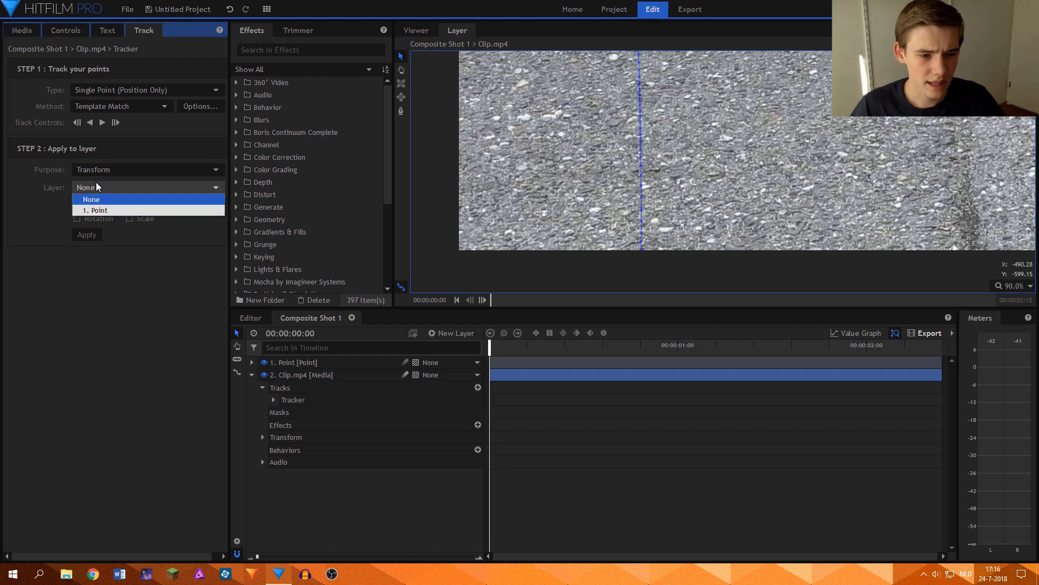
left_click(95, 210)
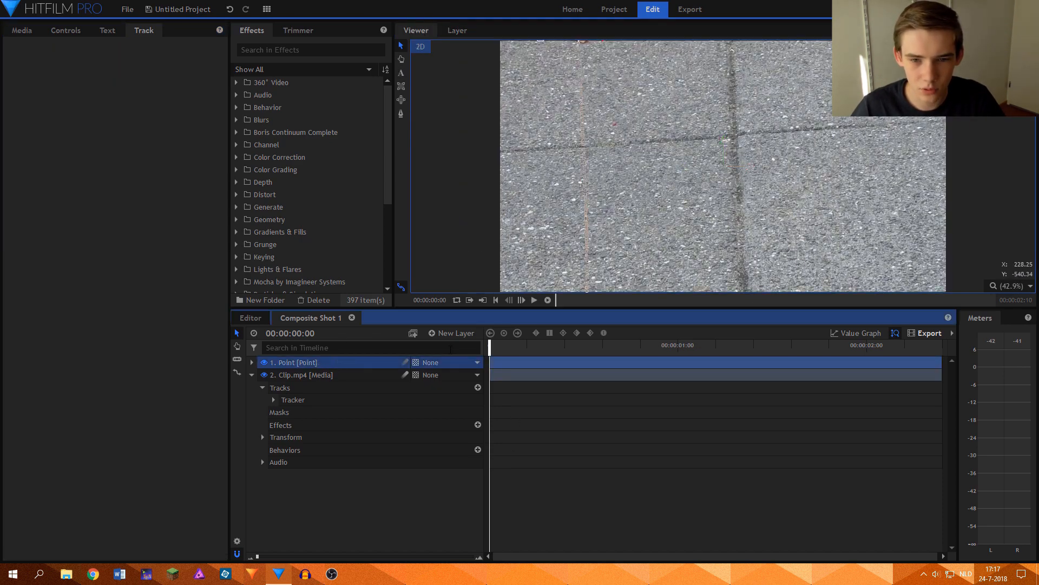
Step: Play the shot to verify the point follows the cigarette, then return to the Media list's new-media options
left_click(535, 300)
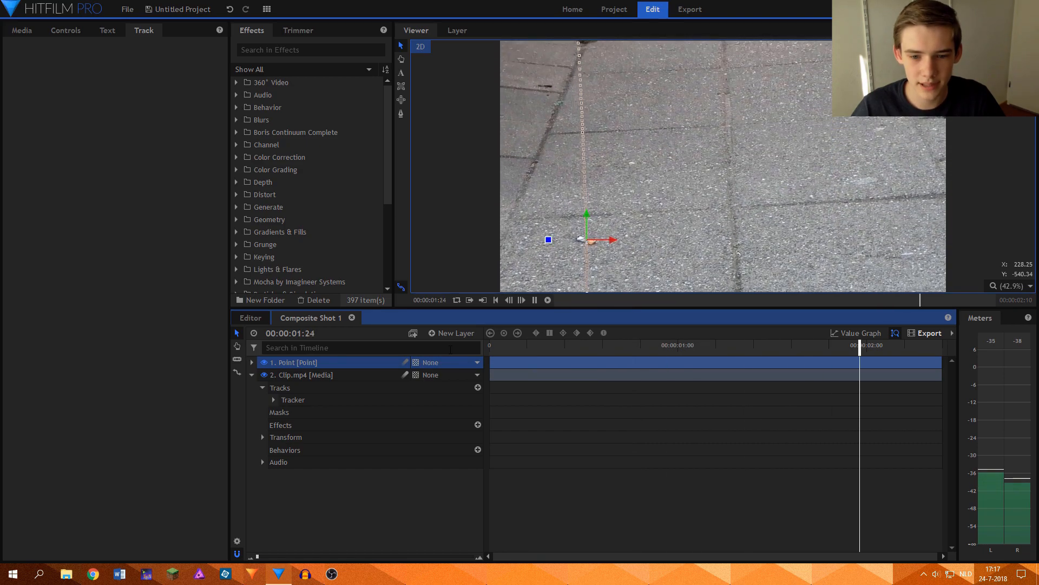
left_click_drag(860, 344, 497, 344)
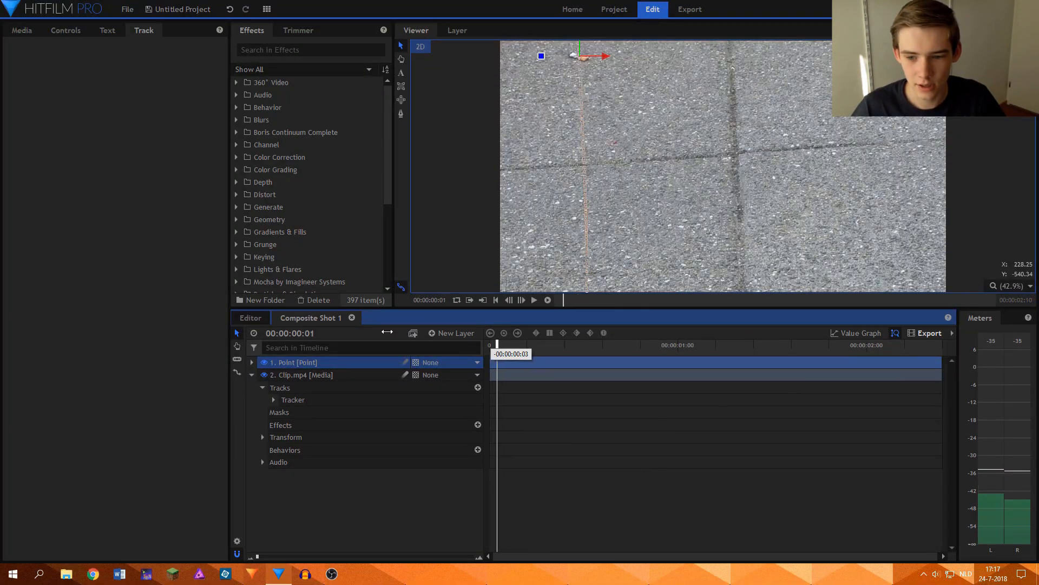
left_click(534, 300)
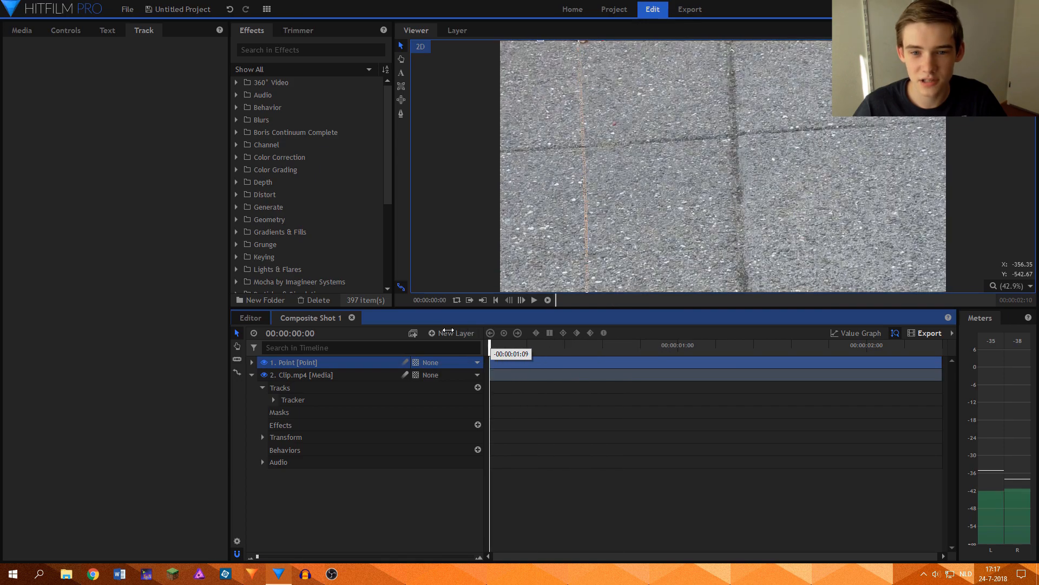
left_click(19, 31)
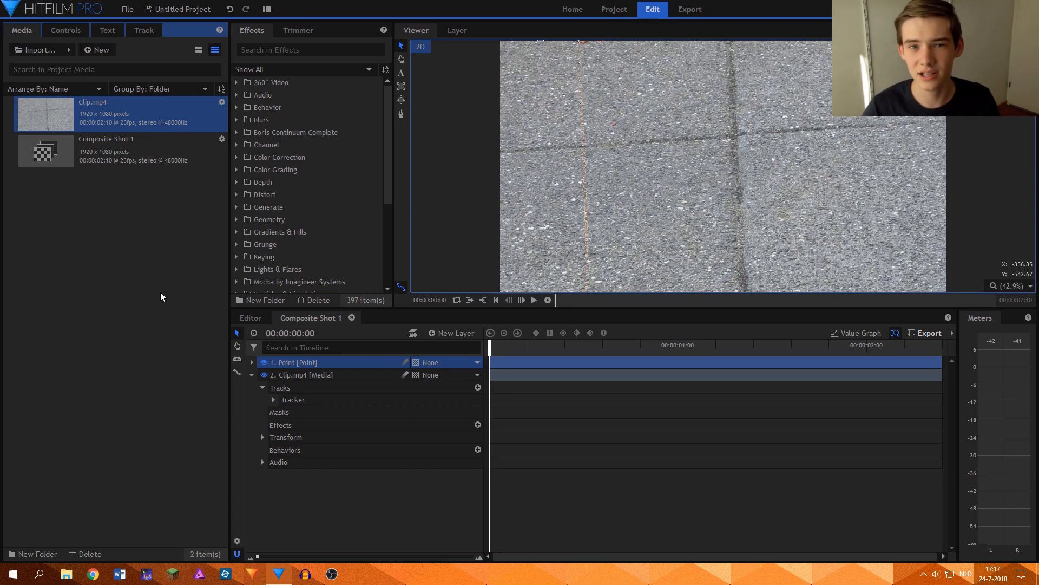
right_click(163, 296)
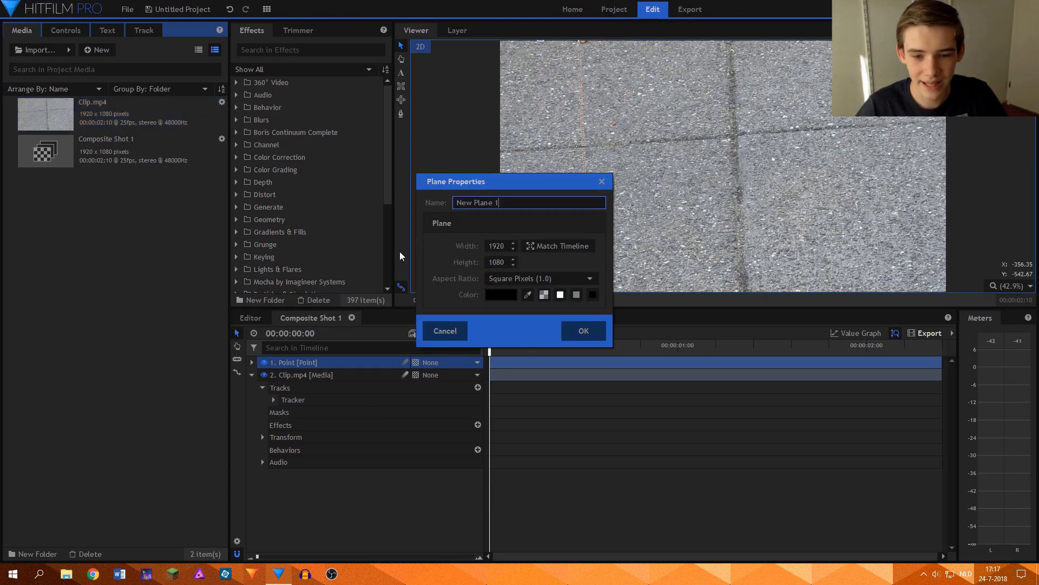
Step: Create a black 100 x 100 plane named Plane in the project media
type("P")
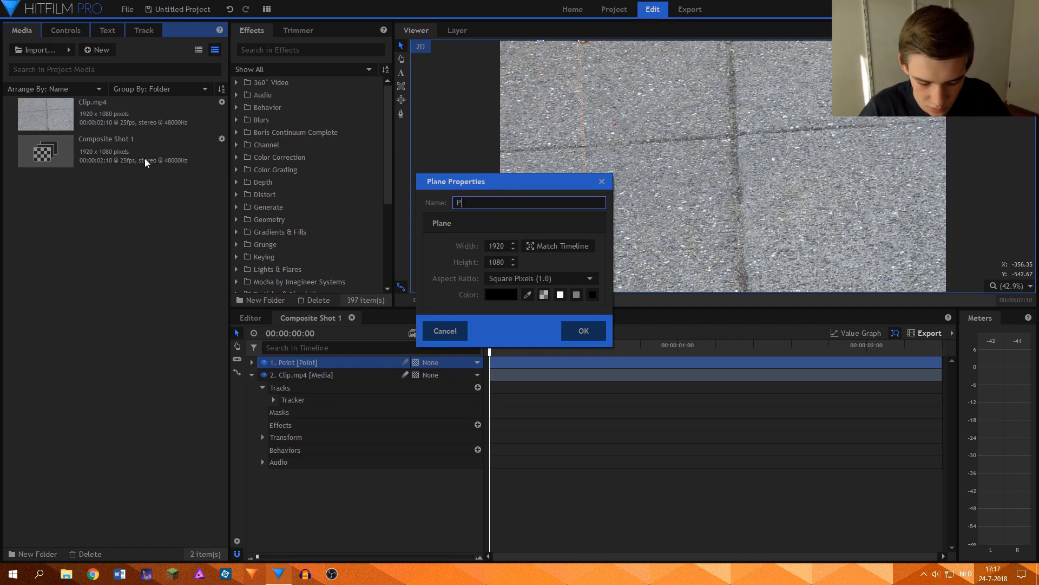
type("lane")
left_click(502, 262)
type("1")
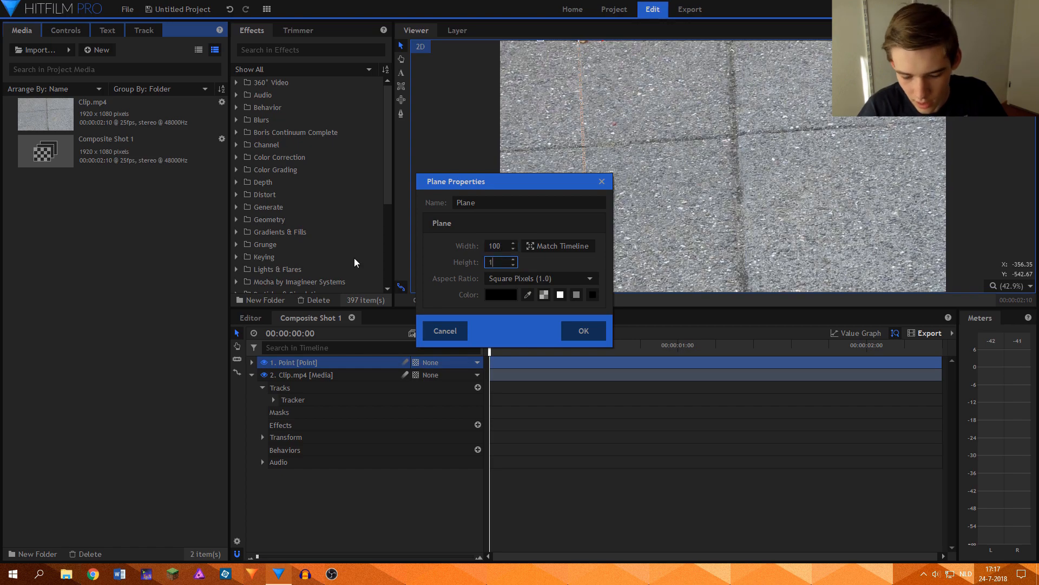
type("00")
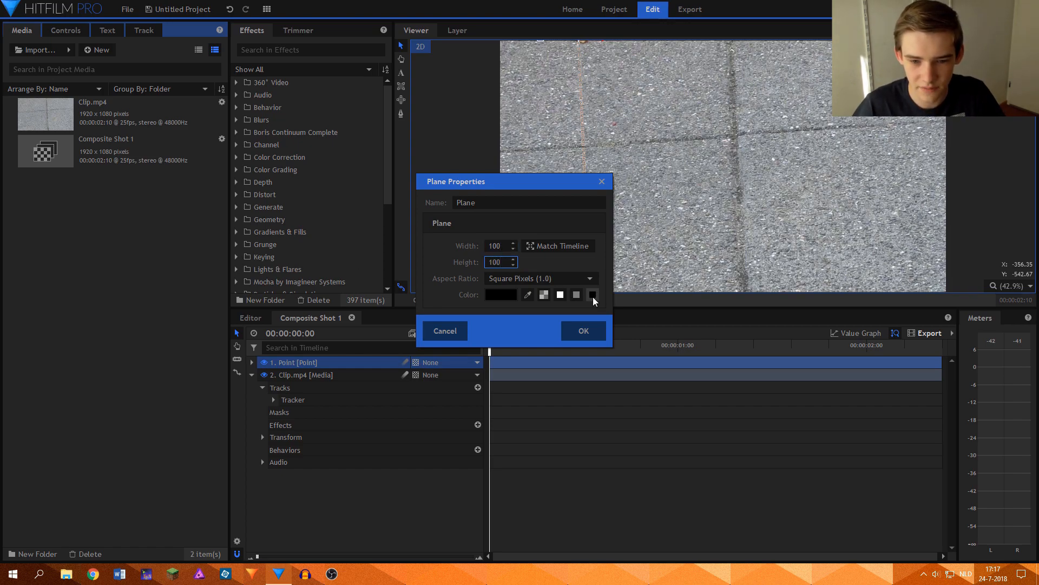
left_click(582, 330)
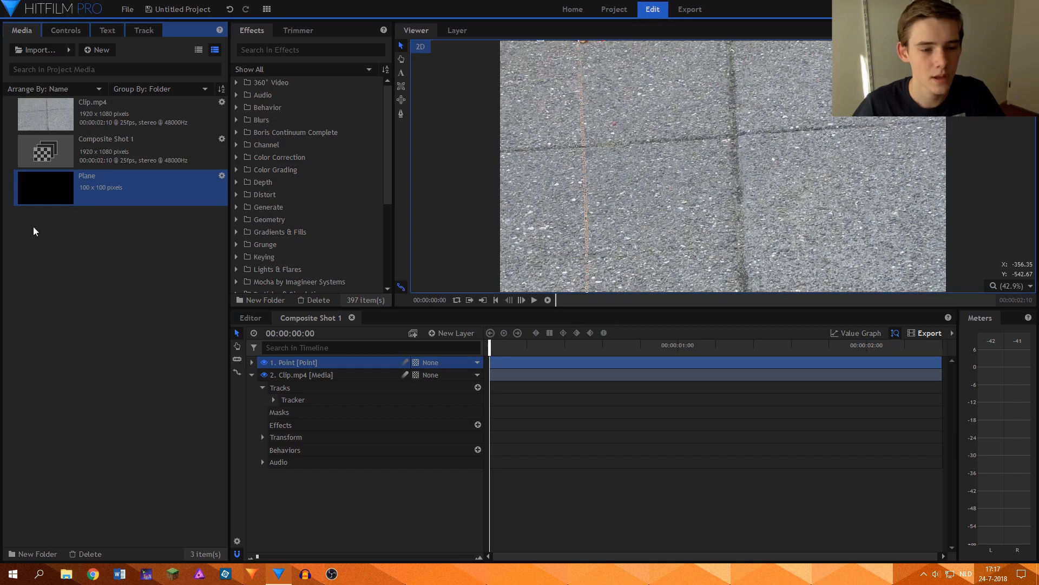
Step: Move to a later frame and position the black plane right beside the cigarette in the Viewer
left_click_drag(490, 344, 649, 345)
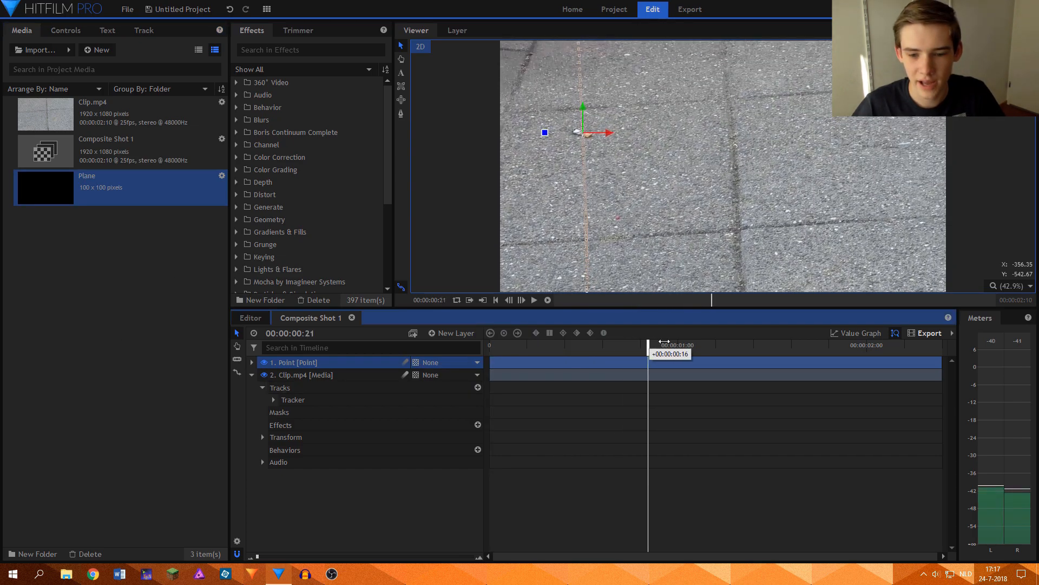
left_click(670, 346)
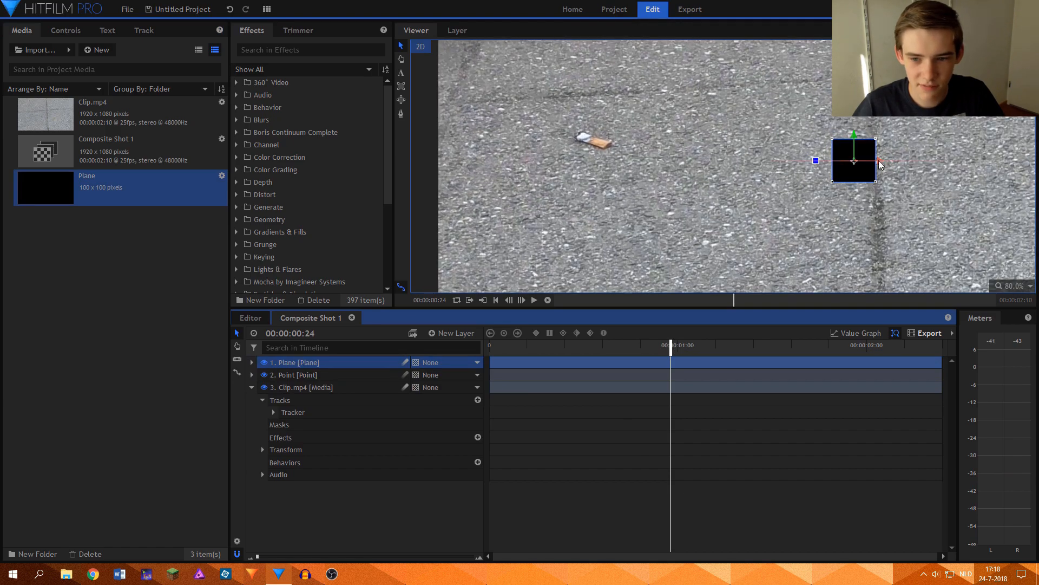
left_click_drag(854, 162, 667, 162)
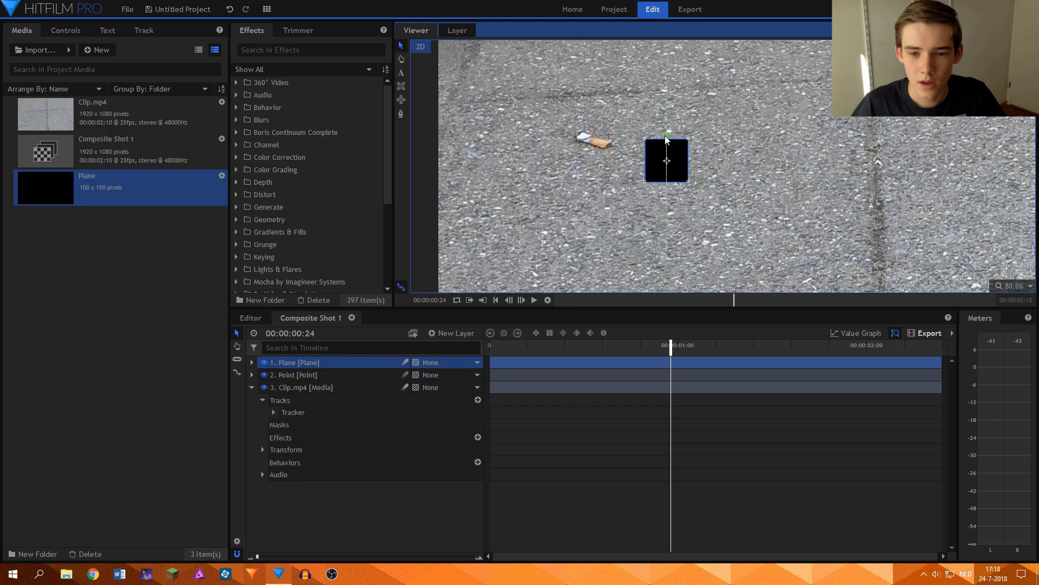
left_click_drag(666, 160, 666, 139)
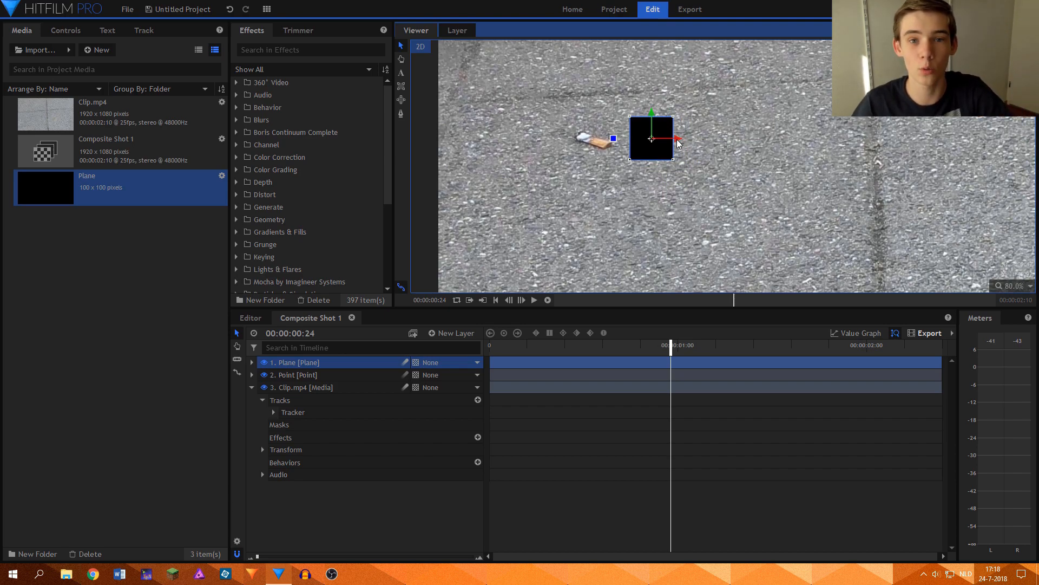
mouse_move(636, 187)
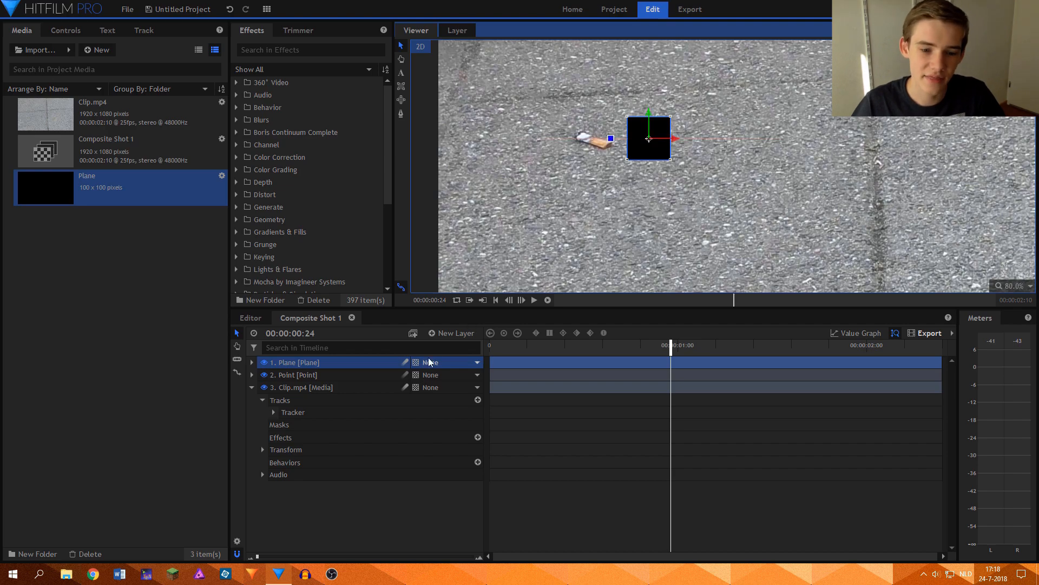
Step: Parent the Plane layer to 2. Point and scrub the shot to confirm it follows the cigarette
left_click(449, 362)
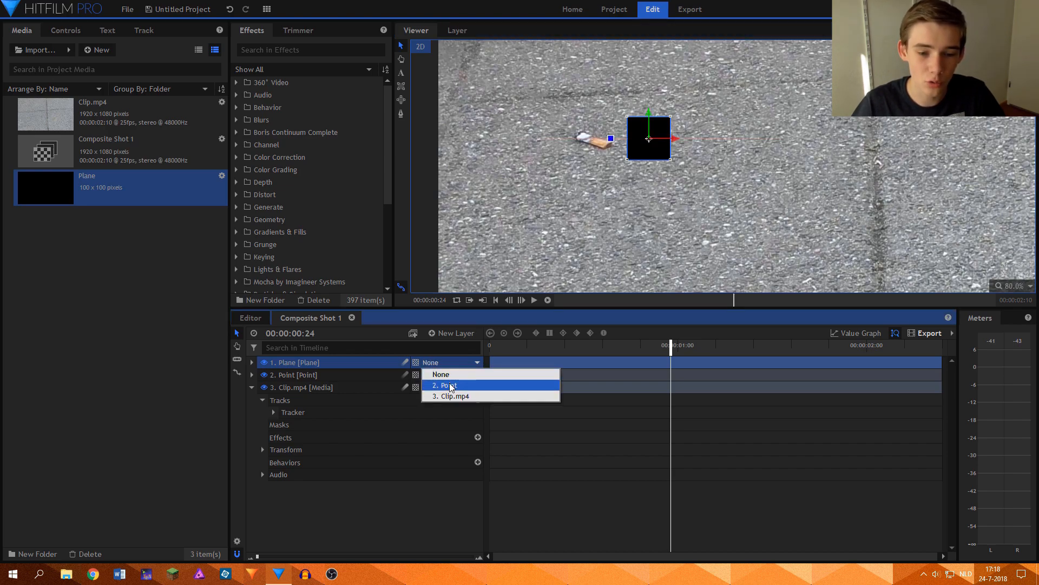
left_click(447, 386)
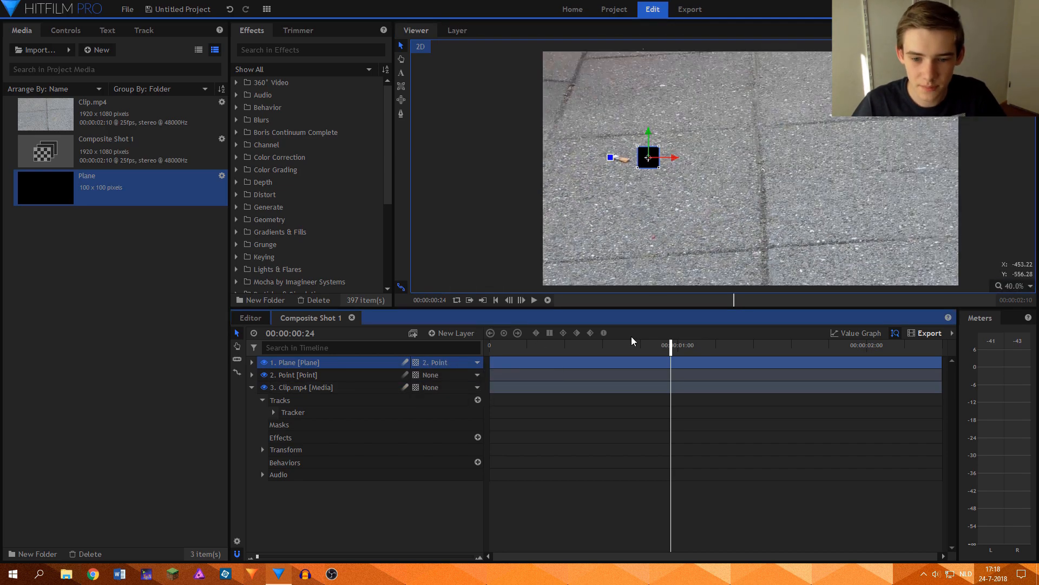
left_click_drag(669, 344, 543, 345)
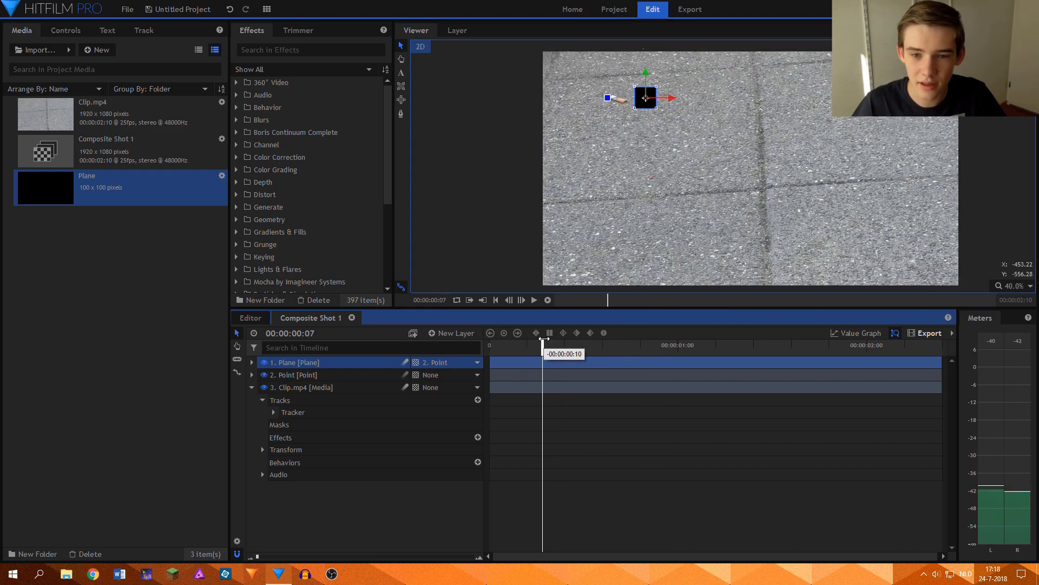
left_click_drag(544, 344, 594, 345)
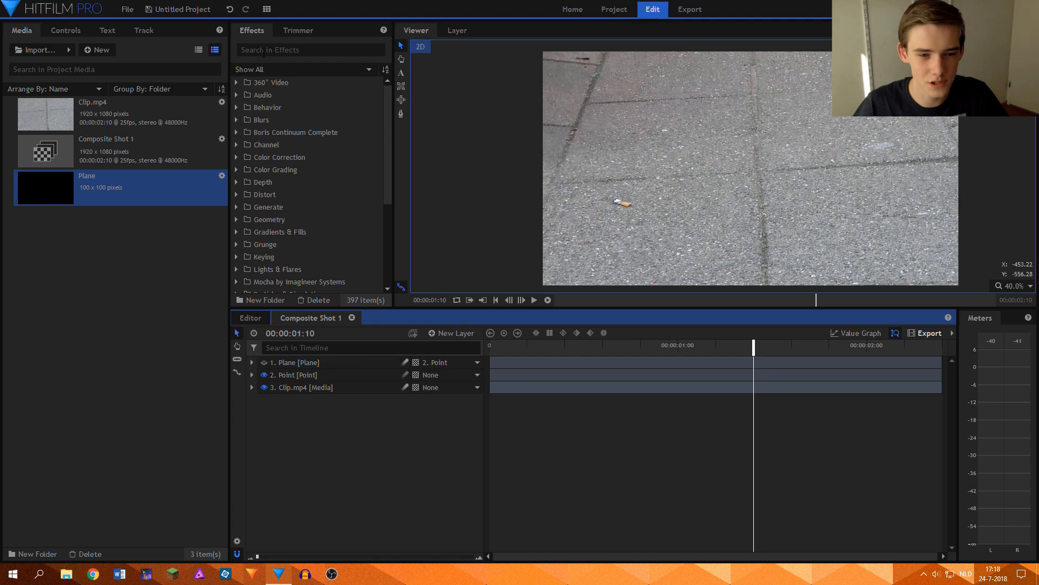
Step: Apply Clone Stamp to Clip.mp4 with Clone Mask set to 1. Plane and reveal its Target settings
type("clone")
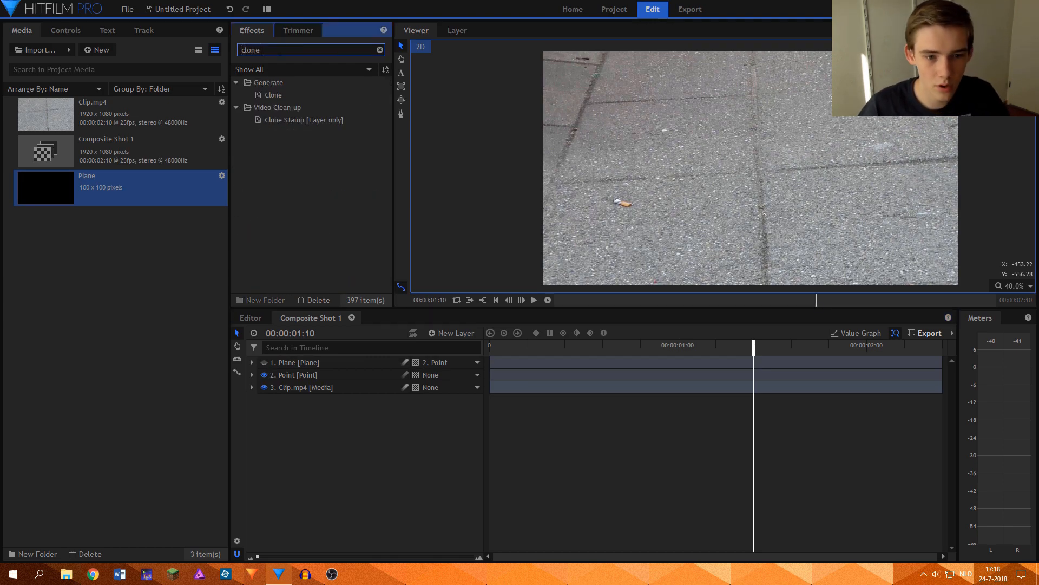
left_click(304, 119)
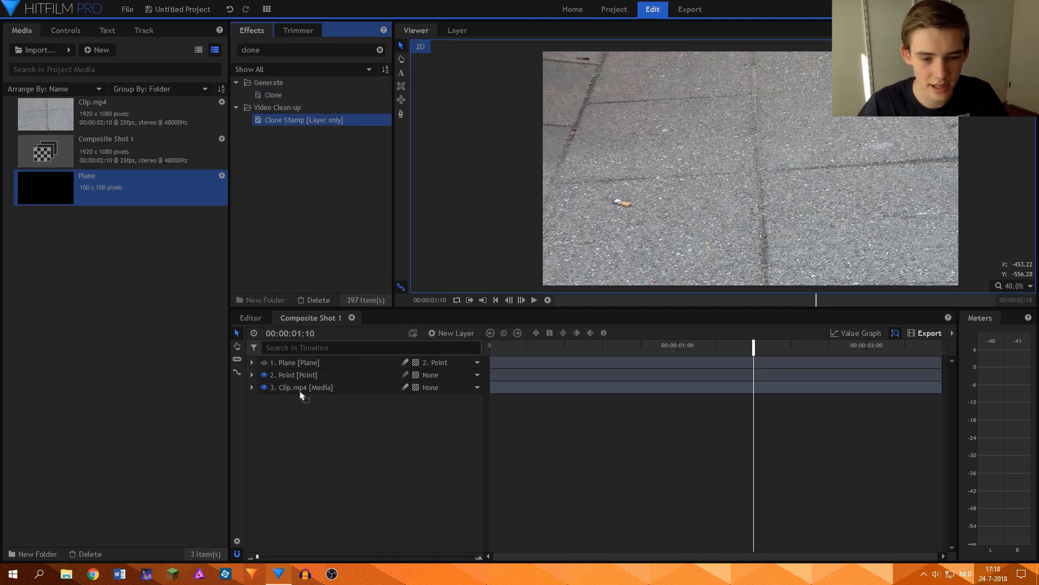
left_click(251, 387)
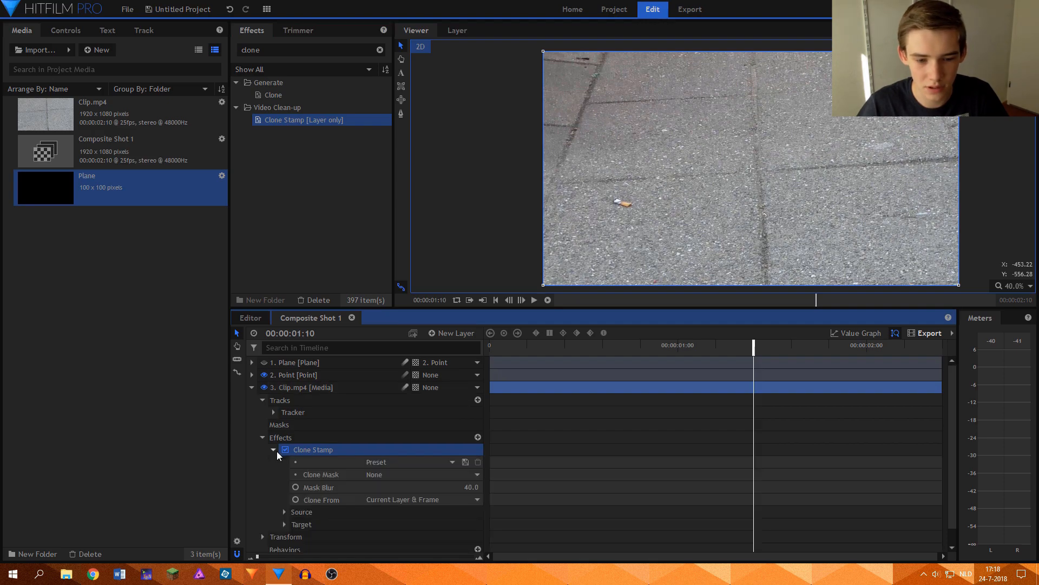
mouse_move(379, 474)
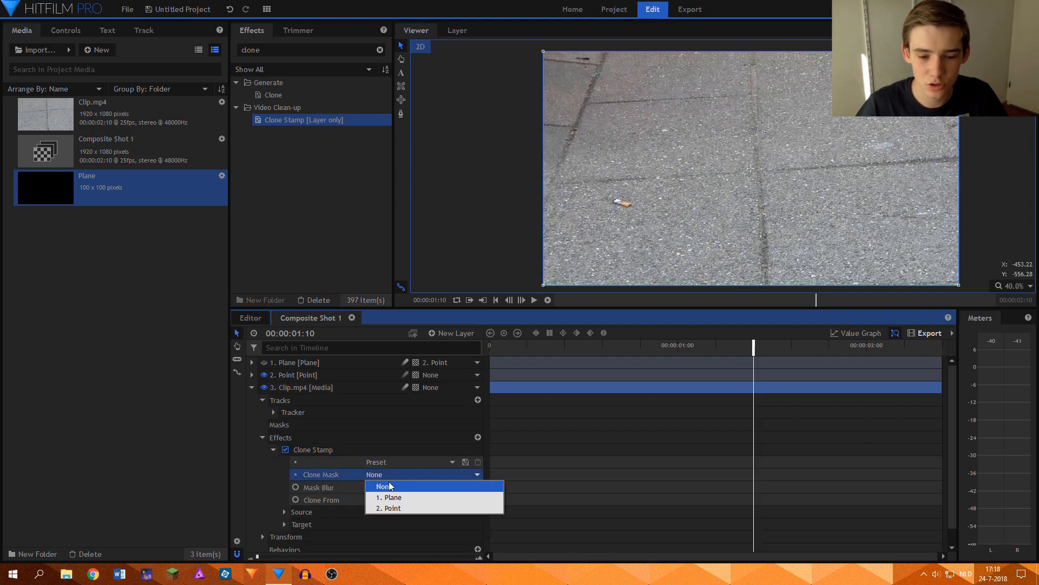
left_click(390, 497)
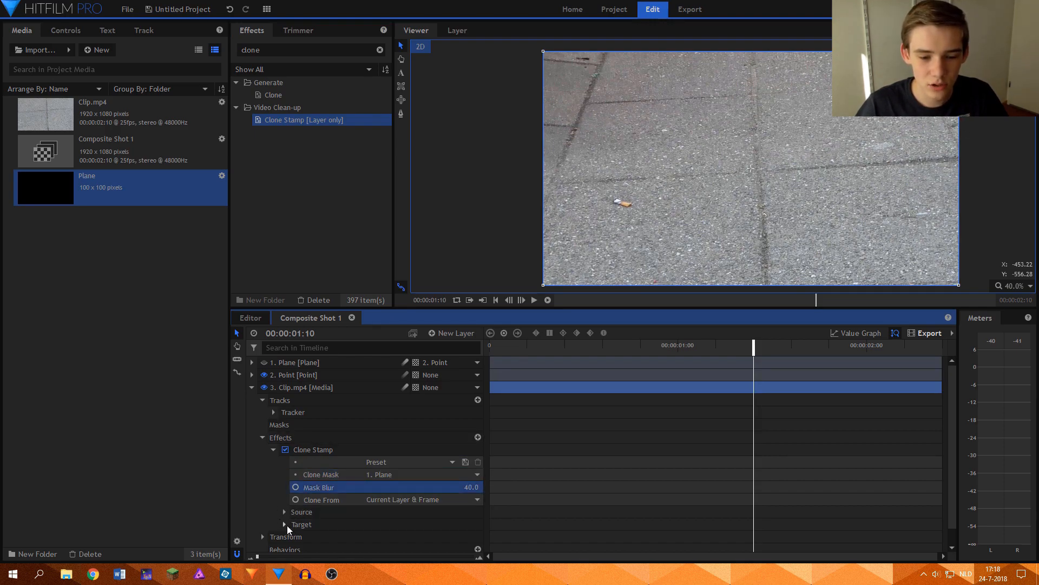
left_click(284, 524)
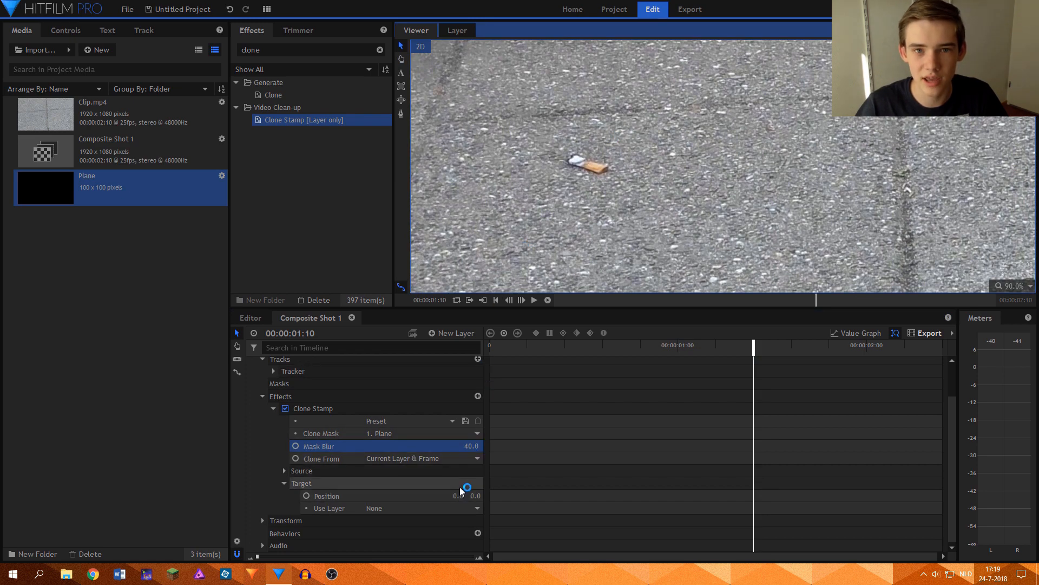
mouse_move(457, 496)
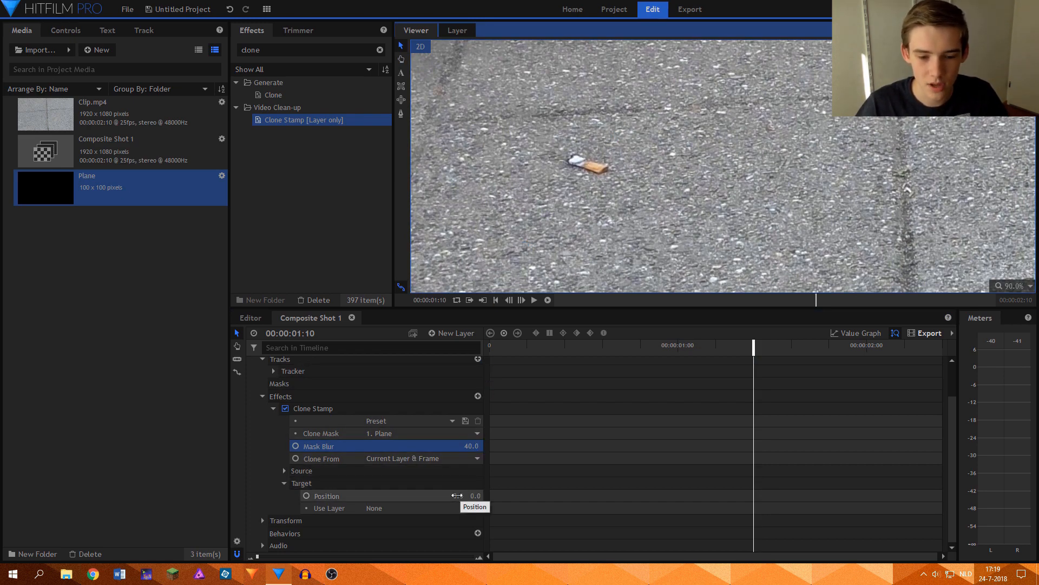
Step: Offset the Clone Stamp Target Position X to -123 so nearby pavement covers the butt
left_click_drag(457, 495, 372, 495)
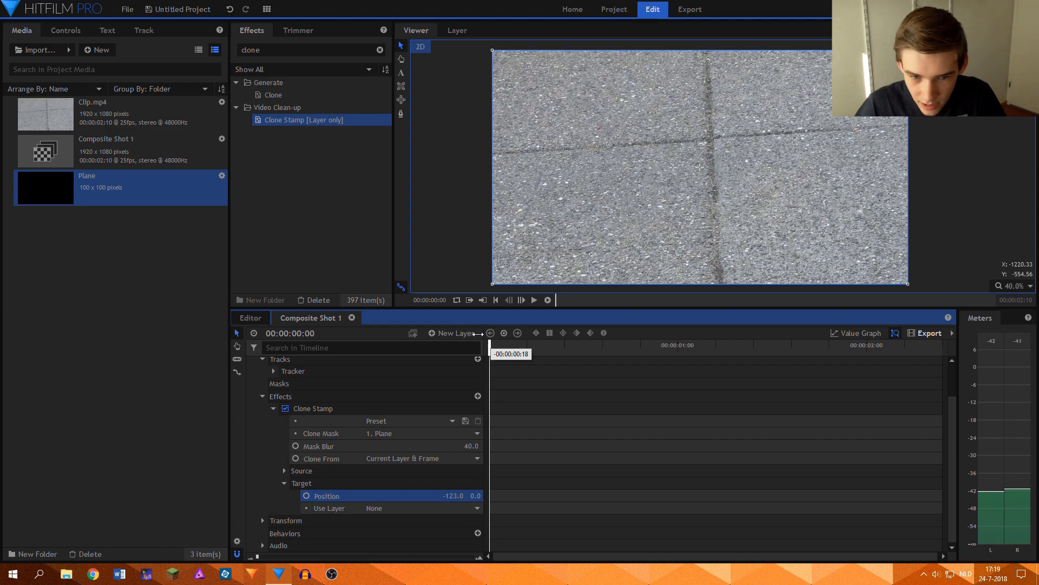
Step: Toggle the Clone Stamp effect off and back on to compare, leaving it enabled
left_click(286, 410)
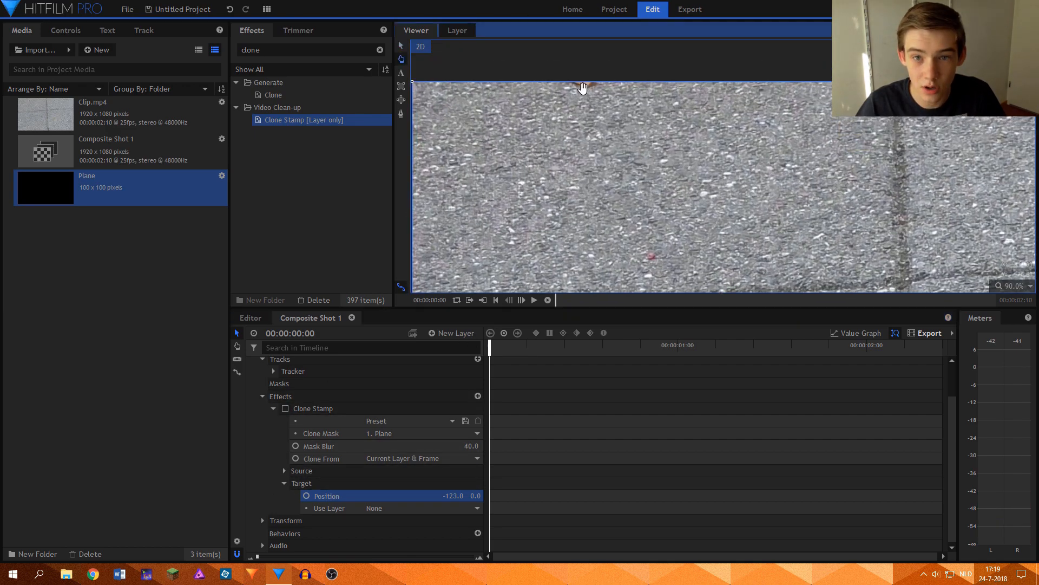
left_click(286, 408)
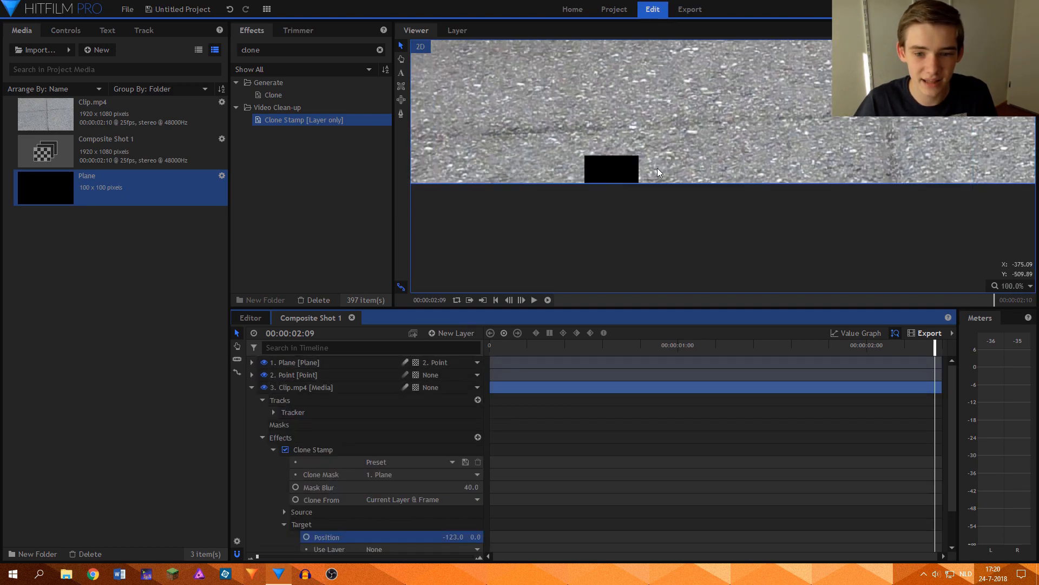
Step: Hide the black plane again and reveal the Clone Stamp Source position group
left_click_drag(934, 345, 920, 344)
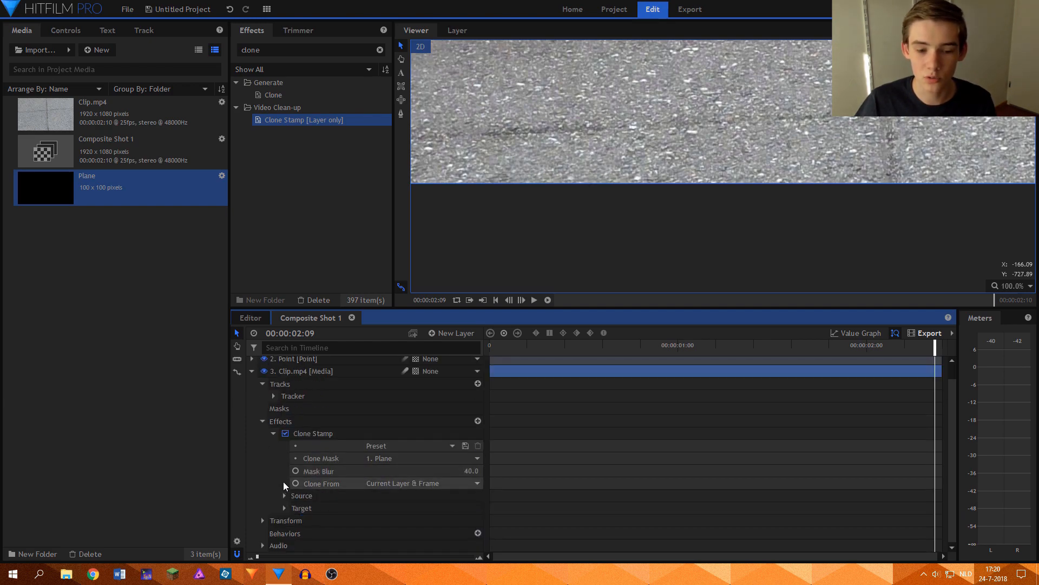
left_click(283, 496)
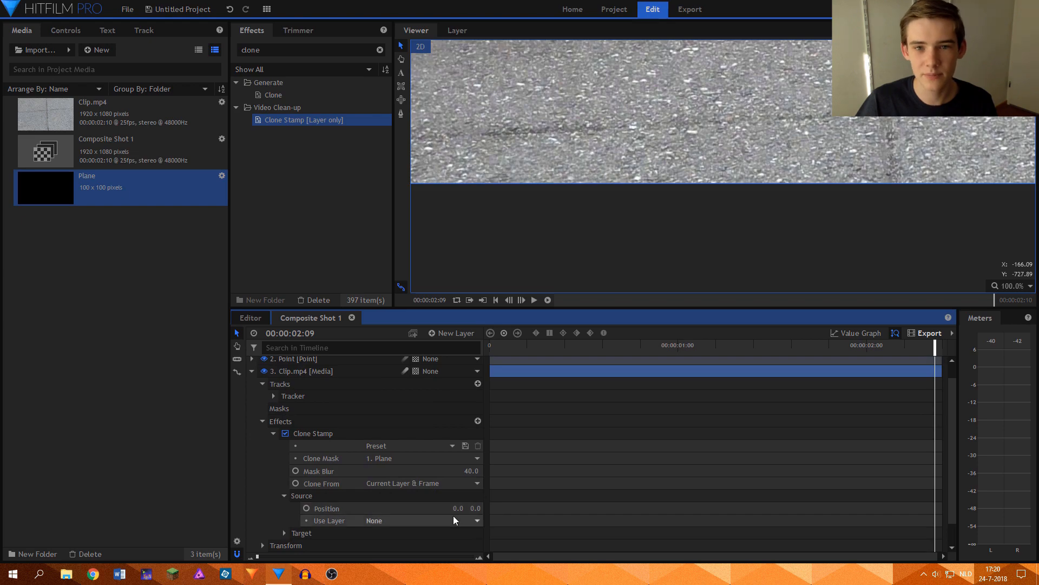
mouse_move(451, 509)
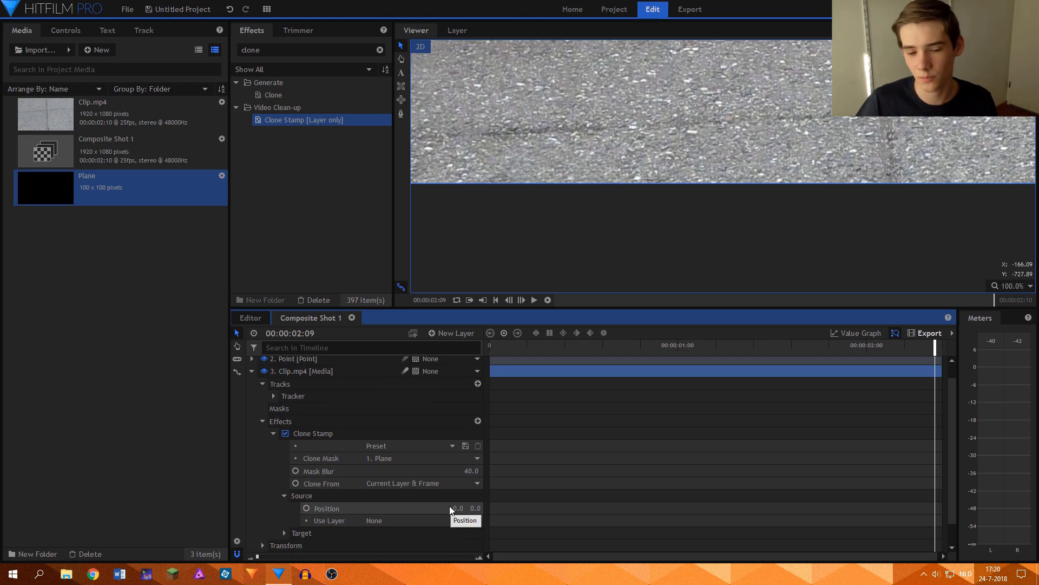